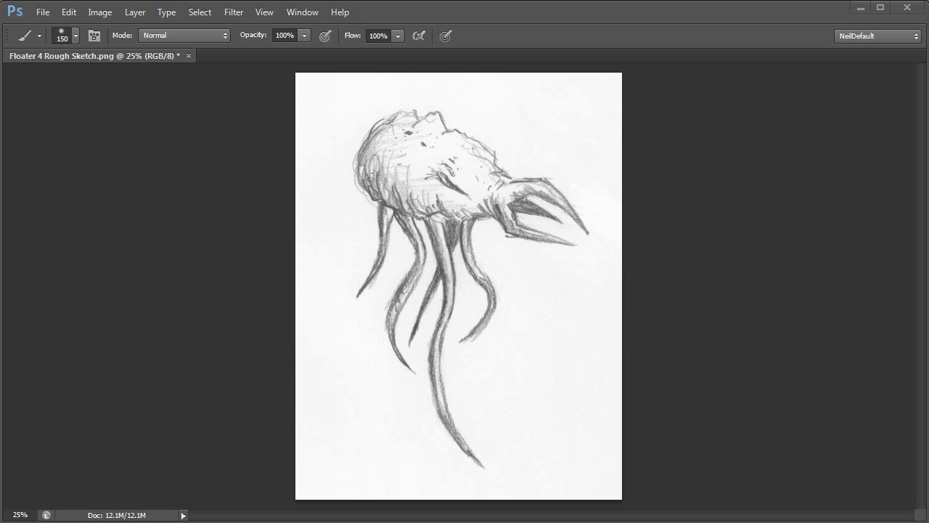
{"action": "mouse_move", "coordinate": [566, 339]}
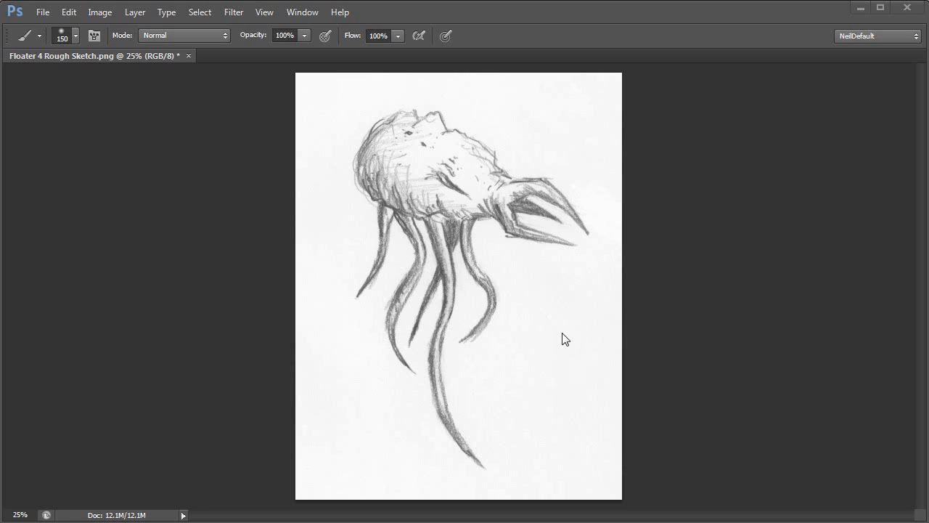
{"action": "mouse_move", "coordinate": [536, 190]}
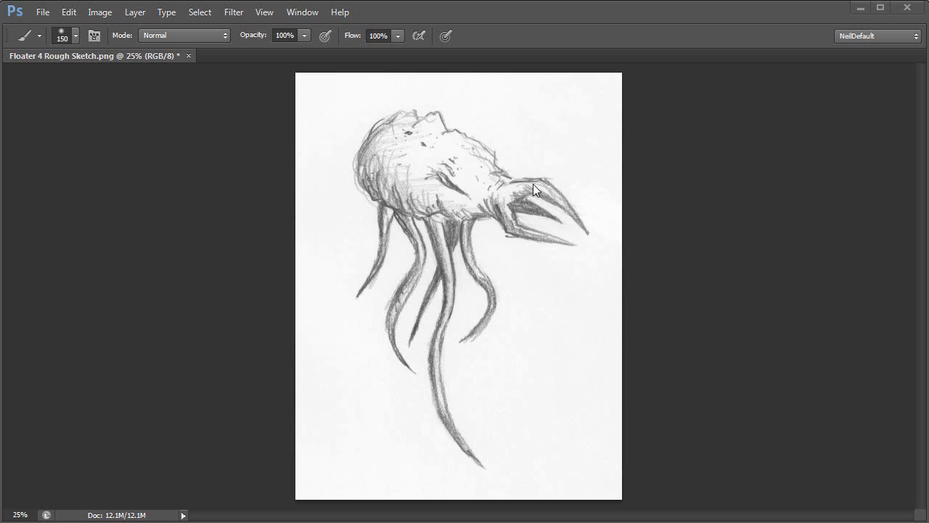
{"action": "mouse_move", "coordinate": [488, 20]}
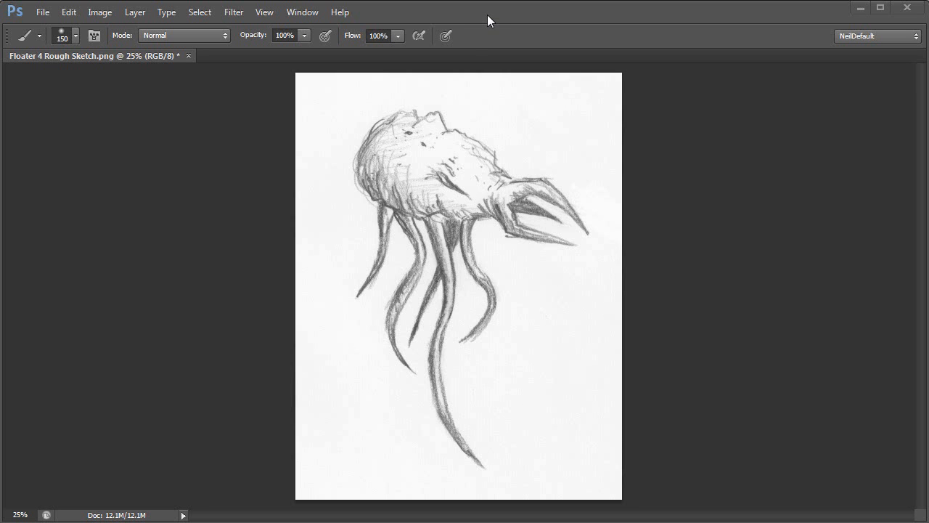
{"action": "mouse_move", "coordinate": [527, 116]}
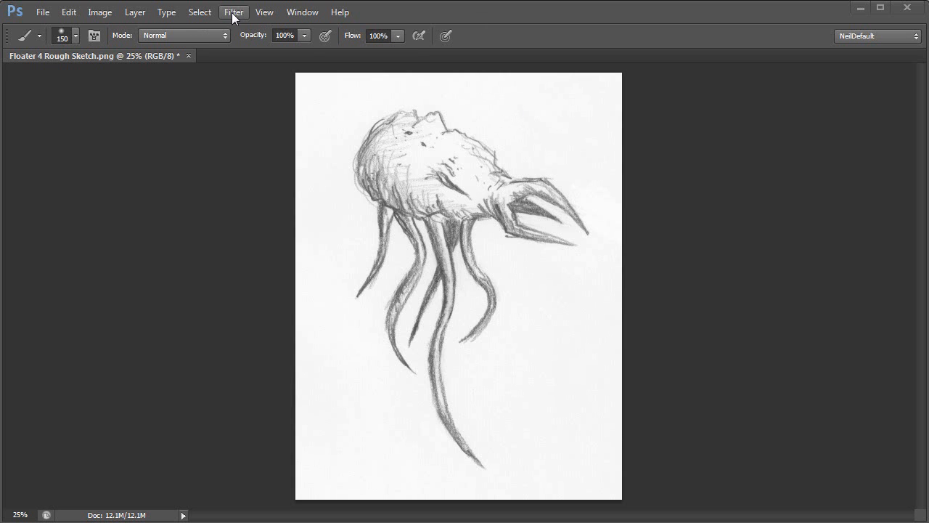
Launch the Liquify filter on the creature sketch from the Filter menu.
{"action": "left_click", "coordinate": [233, 12]}
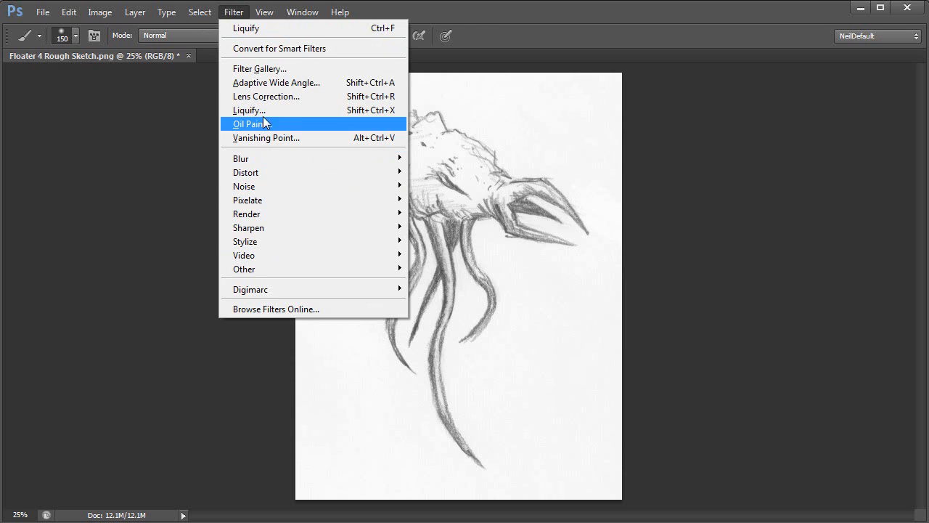
{"action": "mouse_move", "coordinate": [267, 110]}
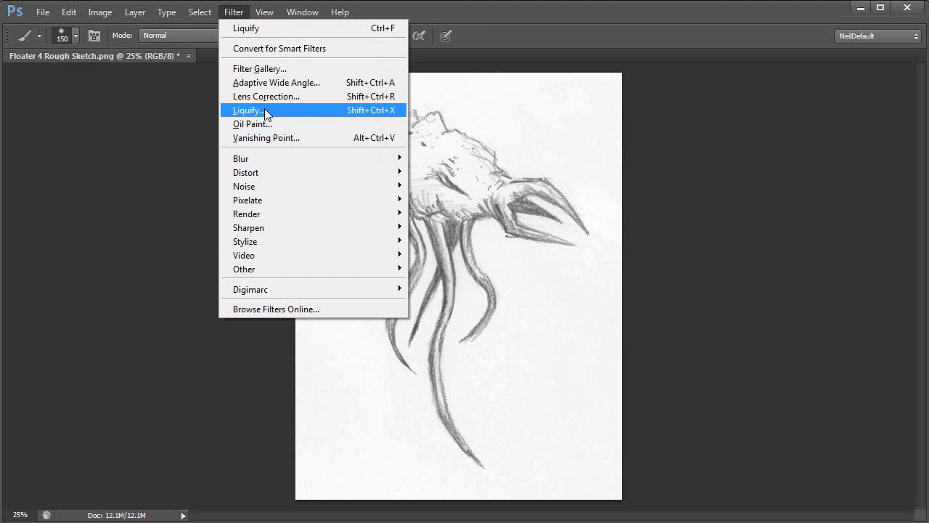
{"action": "left_click", "coordinate": [248, 110]}
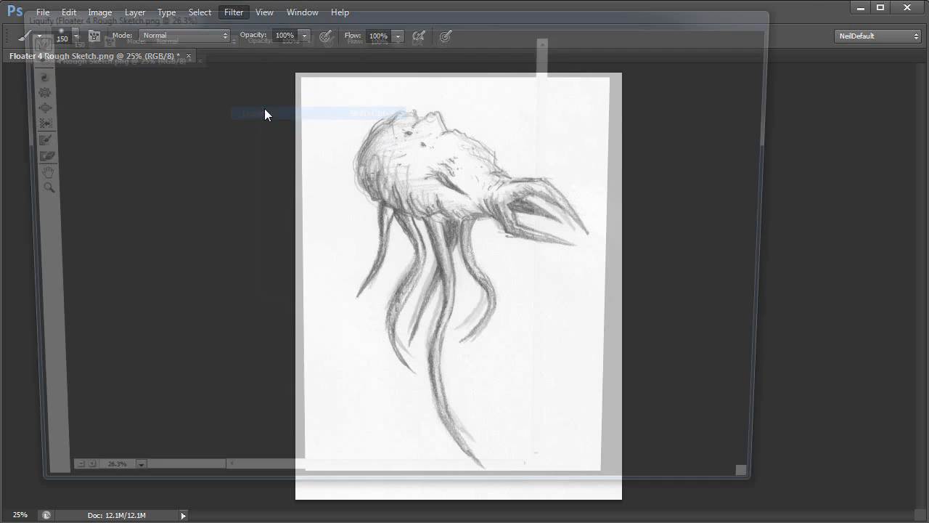
Swell the cranium outward with Forward Warp, rounding and raising the head into a larger swept-back form.
{"action": "left_click", "coordinate": [233, 11]}
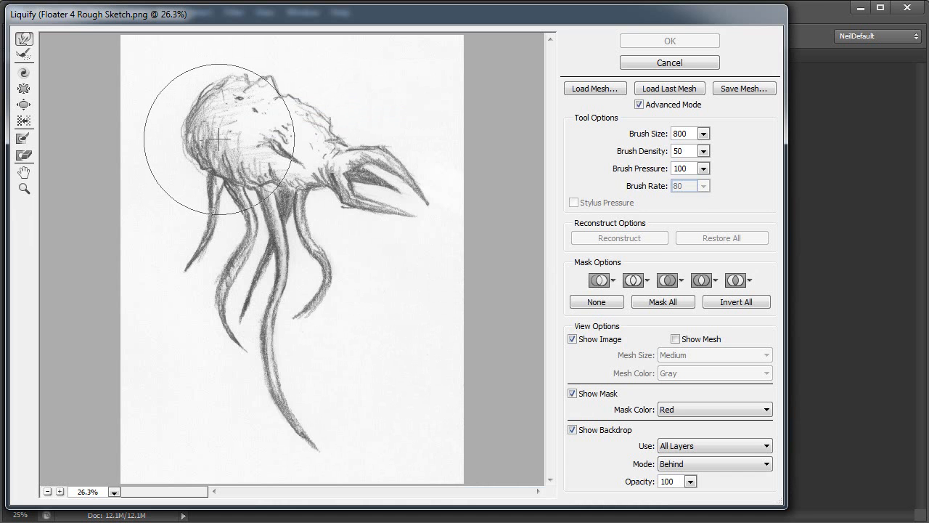
{"action": "left_click_drag", "start_coordinate": [218, 138], "coordinate": [264, 161]}
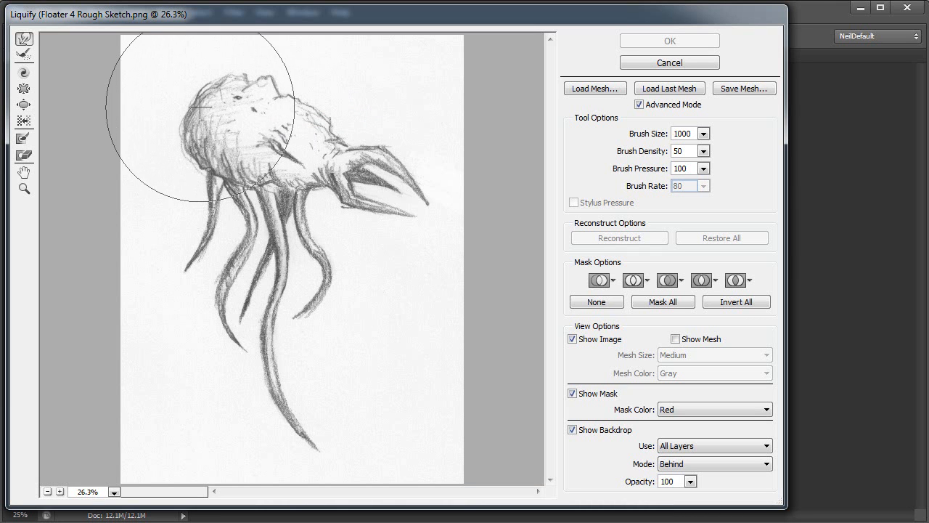
{"action": "left_click_drag", "start_coordinate": [203, 109], "coordinate": [211, 119]}
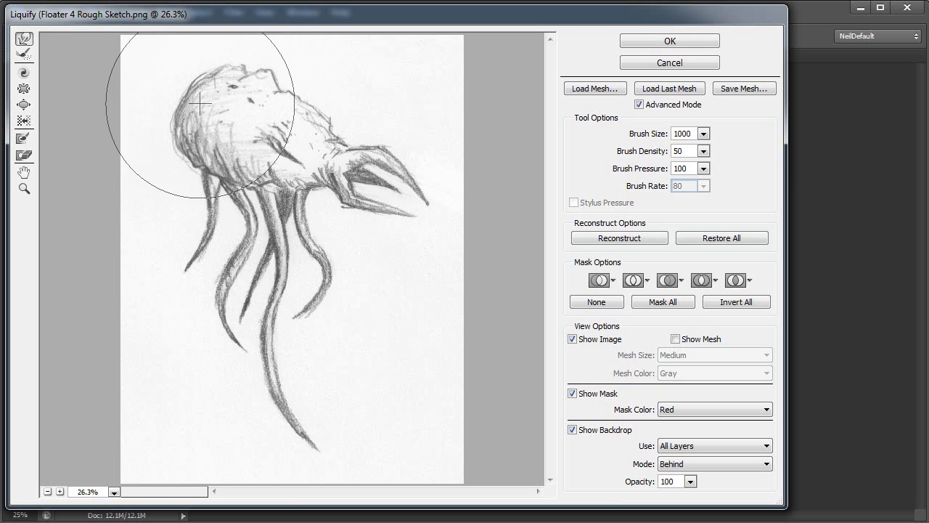
{"action": "left_click_drag", "start_coordinate": [199, 105], "coordinate": [341, 98]}
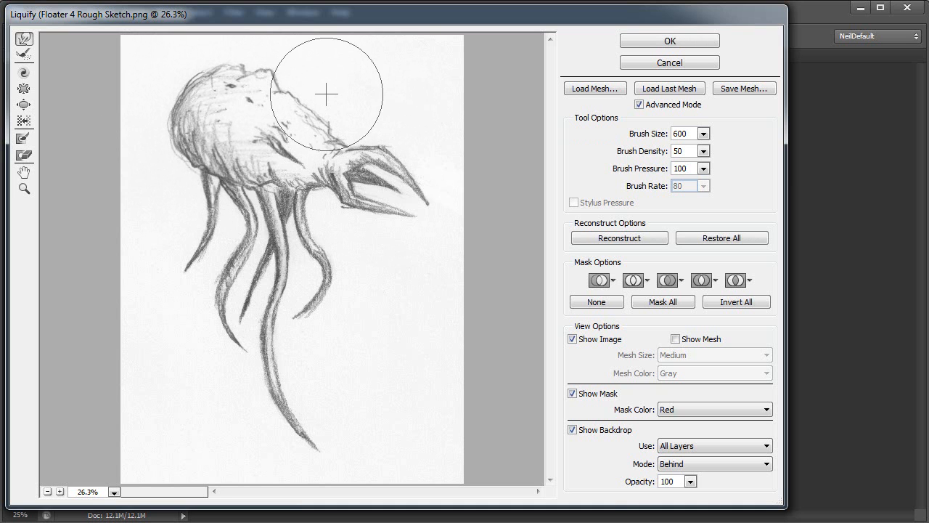
{"action": "left_click_drag", "start_coordinate": [327, 93], "coordinate": [308, 110]}
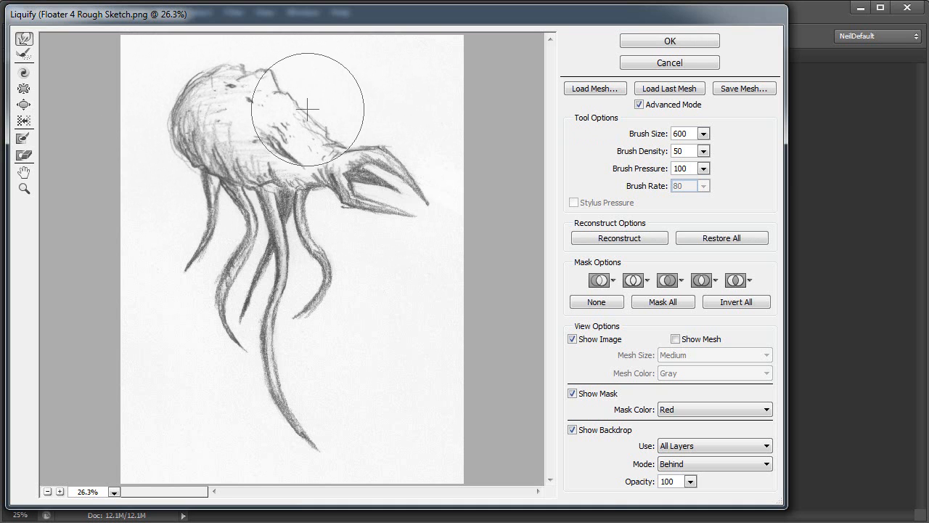
{"action": "left_click_drag", "start_coordinate": [306, 111], "coordinate": [342, 134]}
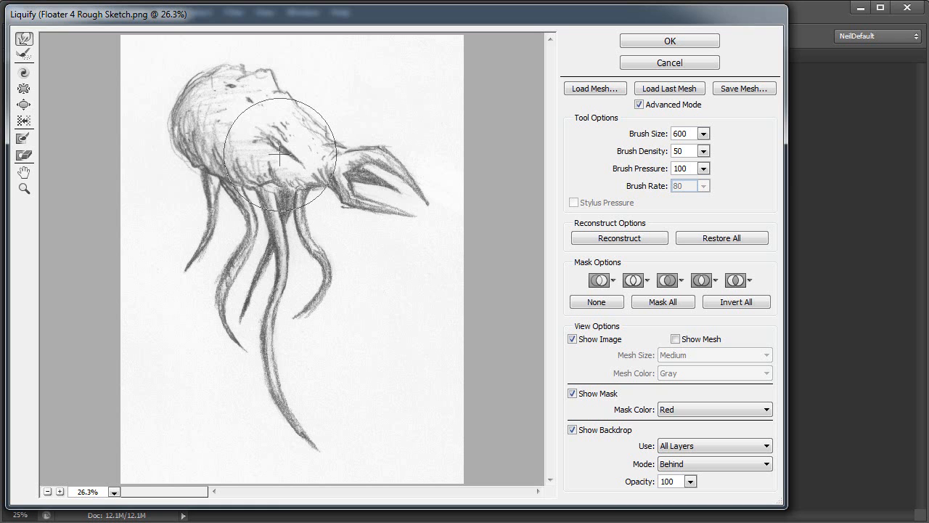
{"action": "left_click_drag", "start_coordinate": [281, 154], "coordinate": [401, 208]}
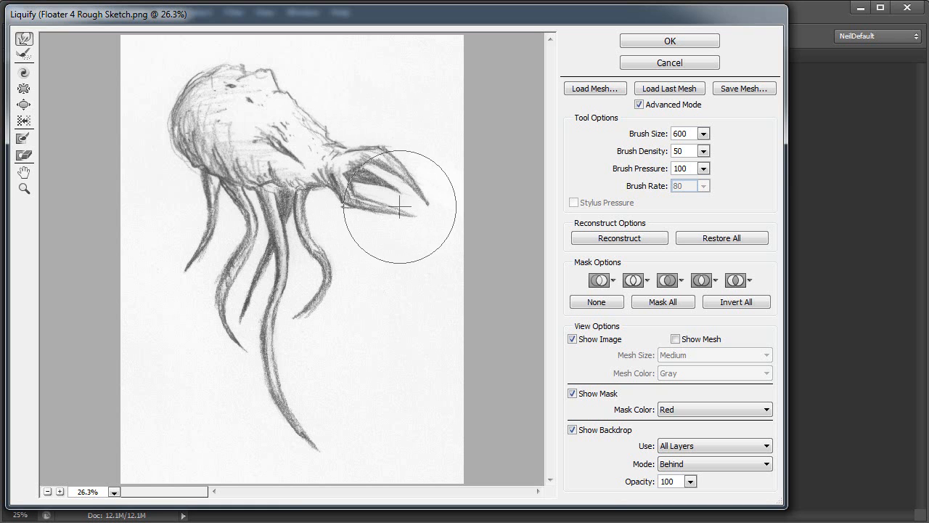
Pull the upper and lower fangs out into longer, sharper points.
{"action": "left_click_drag", "start_coordinate": [401, 207], "coordinate": [439, 190]}
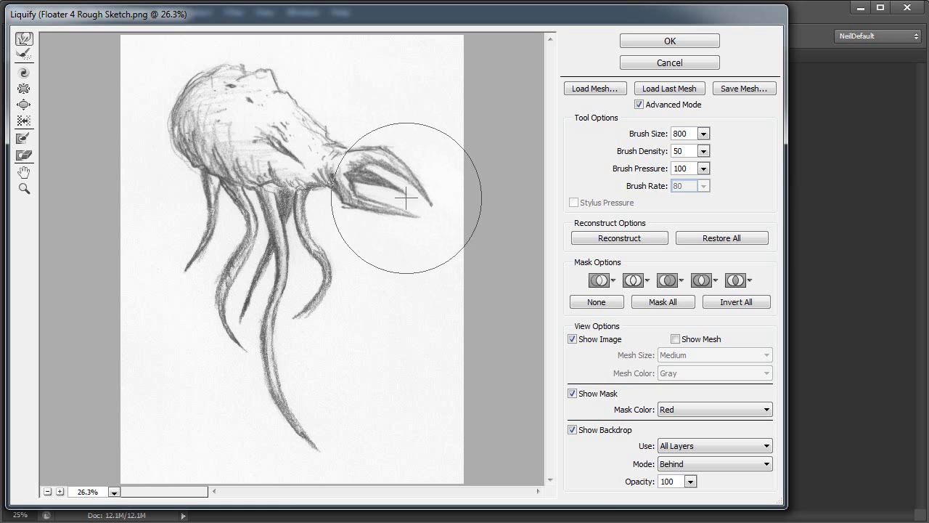
{"action": "left_click_drag", "start_coordinate": [407, 197], "coordinate": [421, 159]}
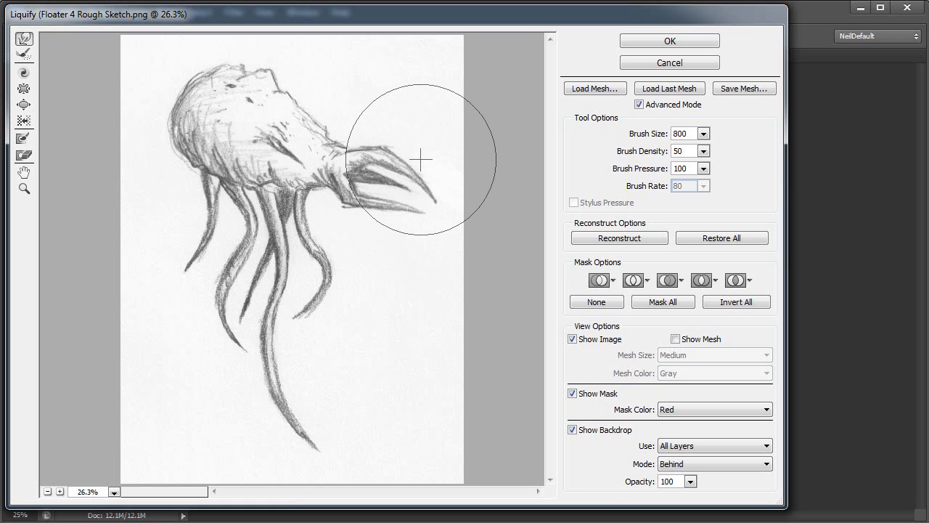
{"action": "left_click_drag", "start_coordinate": [420, 160], "coordinate": [407, 150]}
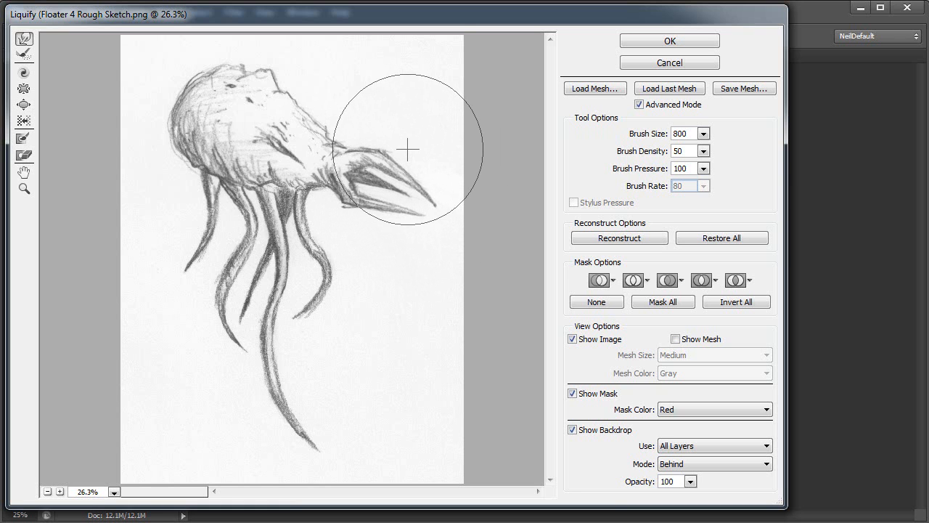
{"action": "left_click_drag", "start_coordinate": [408, 150], "coordinate": [411, 196]}
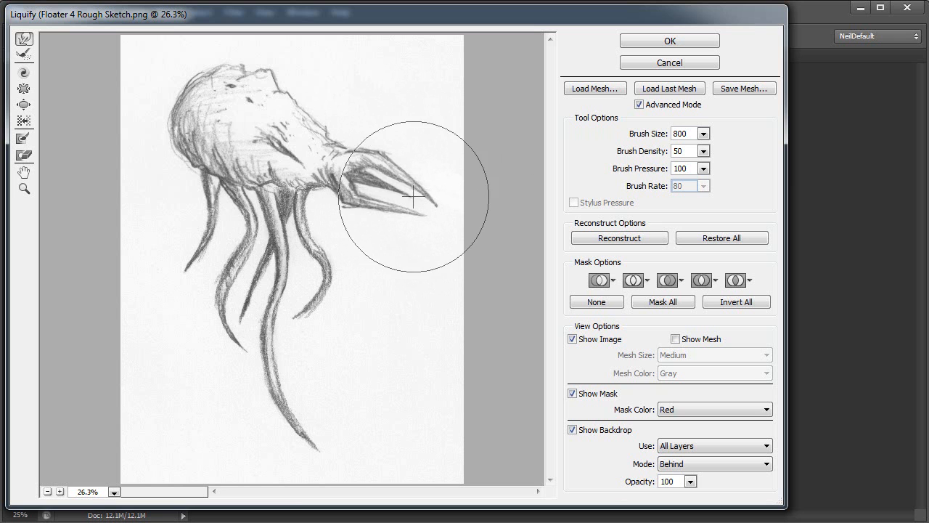
{"action": "left_click_drag", "start_coordinate": [416, 198], "coordinate": [207, 246]}
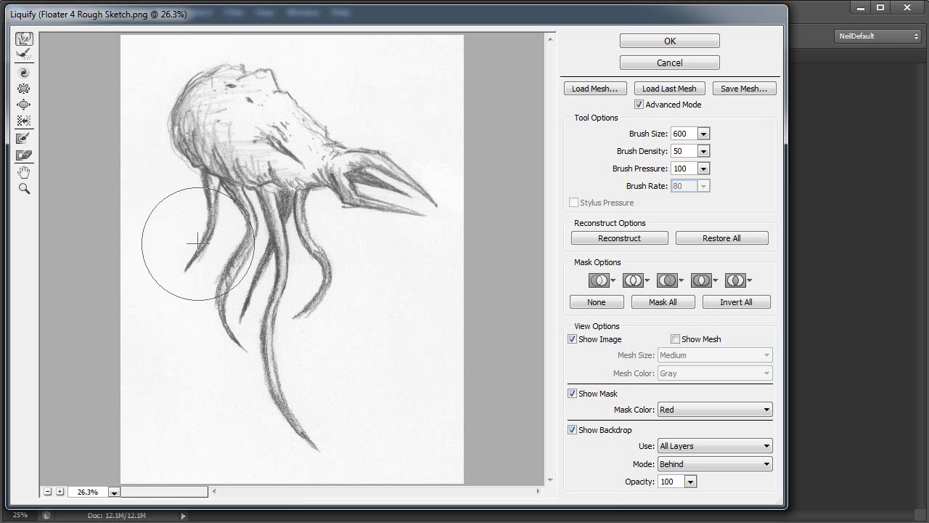
Bend the left tentacles into curves and curl their lower ends outward.
{"action": "left_click_drag", "start_coordinate": [196, 244], "coordinate": [214, 174]}
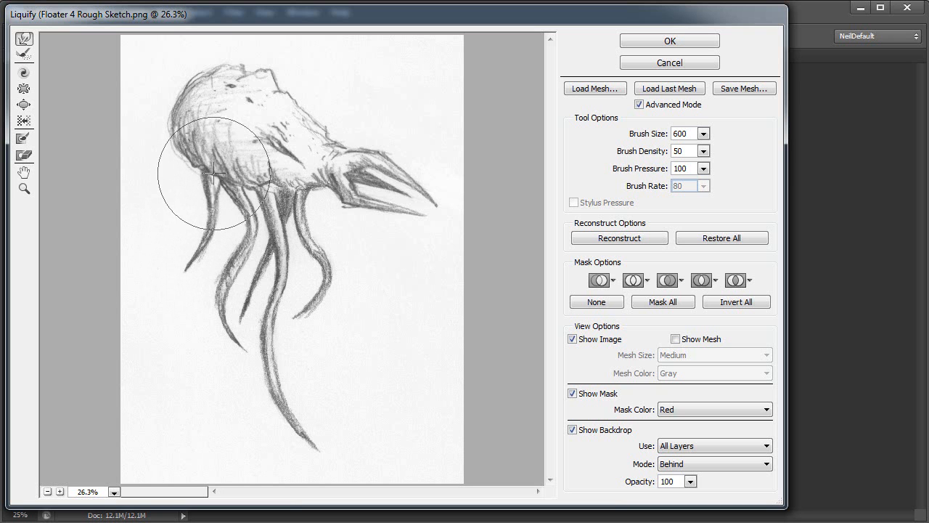
{"action": "left_click_drag", "start_coordinate": [218, 175], "coordinate": [218, 207]}
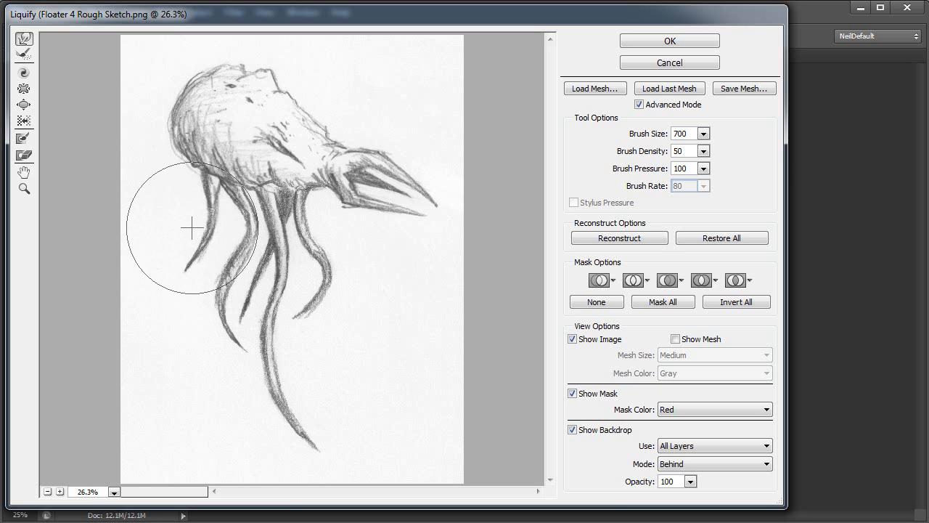
{"action": "left_click_drag", "start_coordinate": [192, 229], "coordinate": [216, 321]}
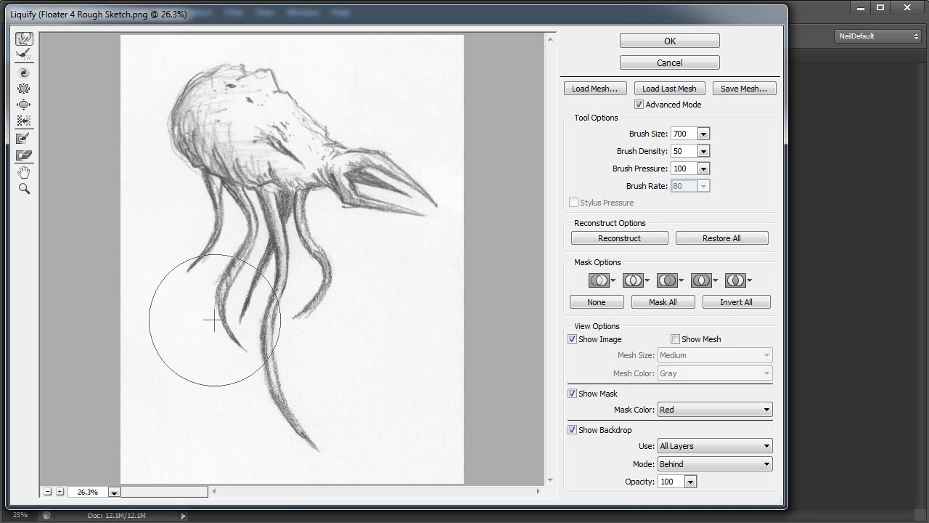
{"action": "left_click_drag", "start_coordinate": [215, 322], "coordinate": [333, 335]}
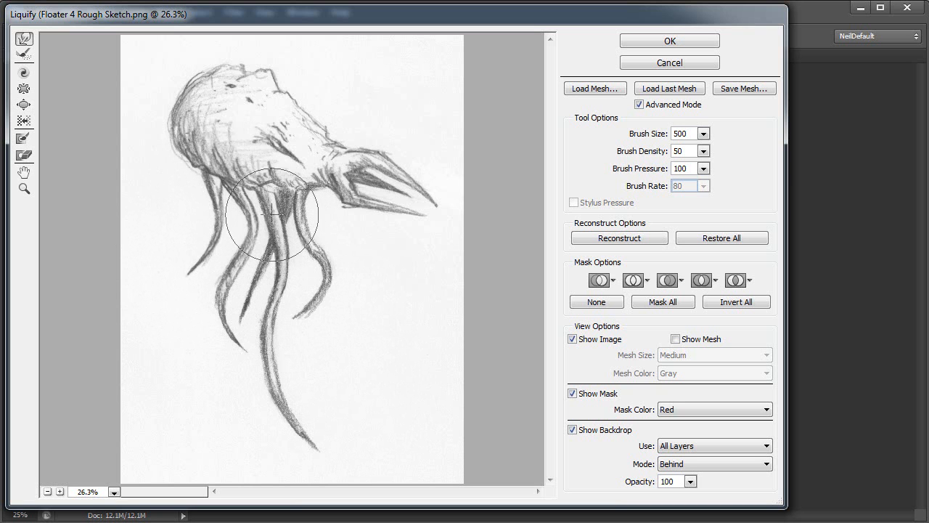
Add waves along the long central tentacle and curve its tip further downward.
{"action": "left_click_drag", "start_coordinate": [272, 214], "coordinate": [273, 341]}
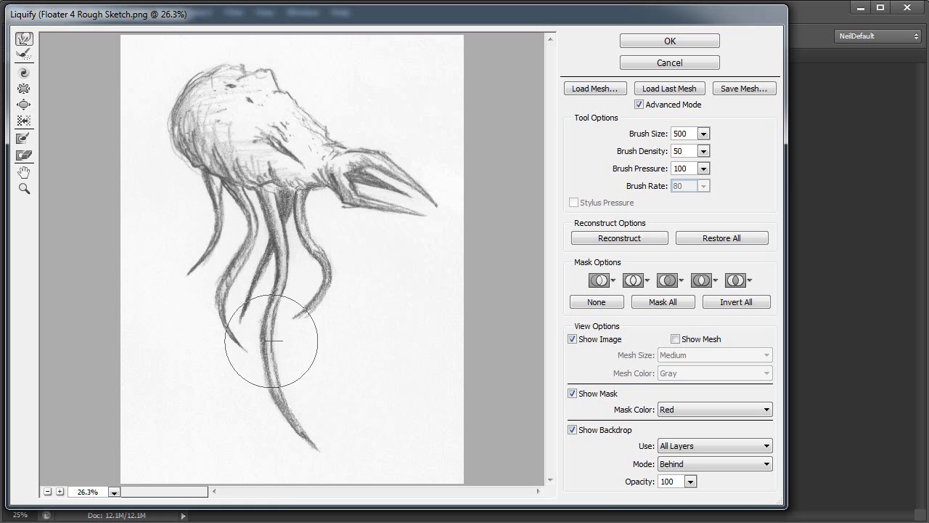
{"action": "left_click_drag", "start_coordinate": [271, 341], "coordinate": [270, 370]}
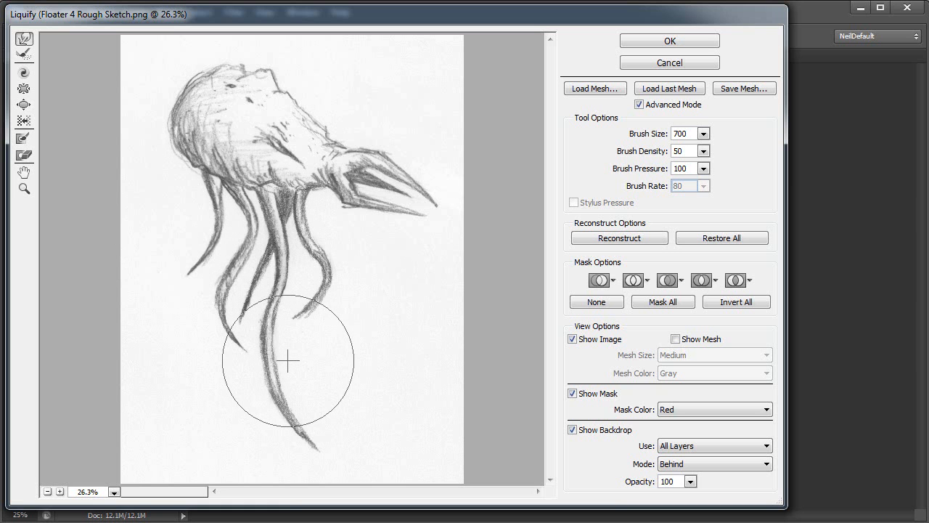
{"action": "left_click_drag", "start_coordinate": [287, 361], "coordinate": [296, 385]}
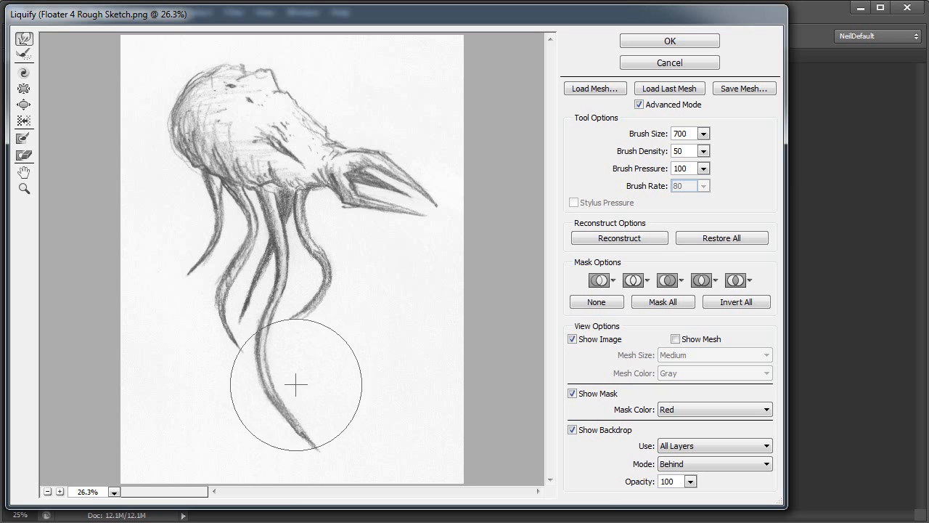
{"action": "left_click_drag", "start_coordinate": [296, 385], "coordinate": [318, 461]}
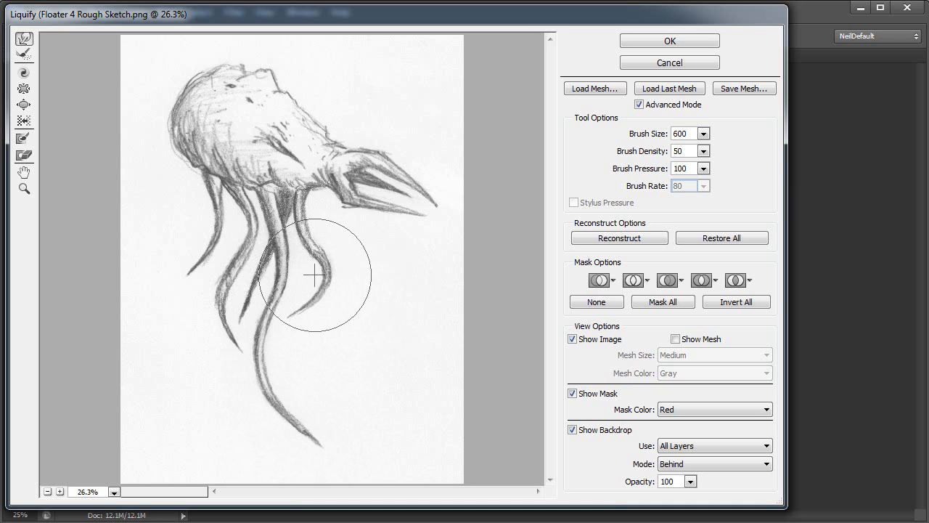
Curl the middle tentacle outward and refine the tentacle bases beneath the fangs.
{"action": "left_click_drag", "start_coordinate": [313, 275], "coordinate": [324, 214]}
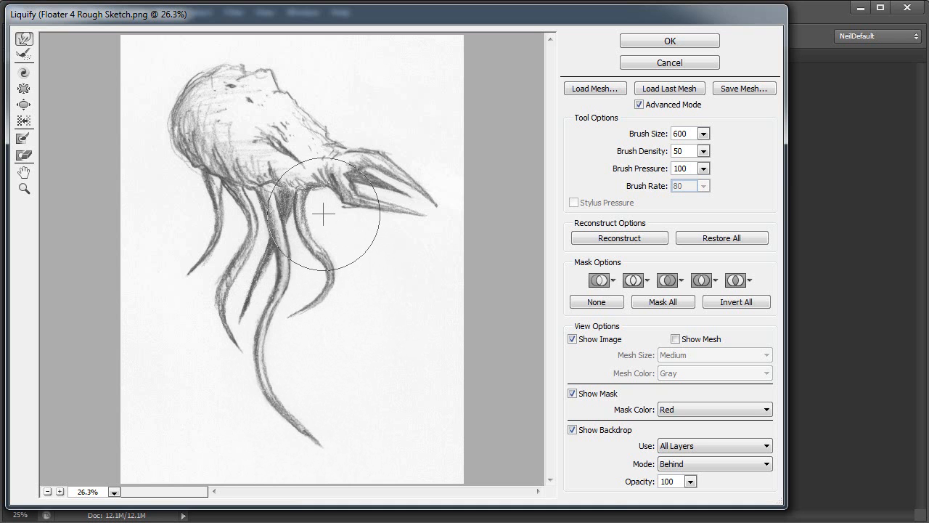
{"action": "left_click_drag", "start_coordinate": [341, 210], "coordinate": [316, 213]}
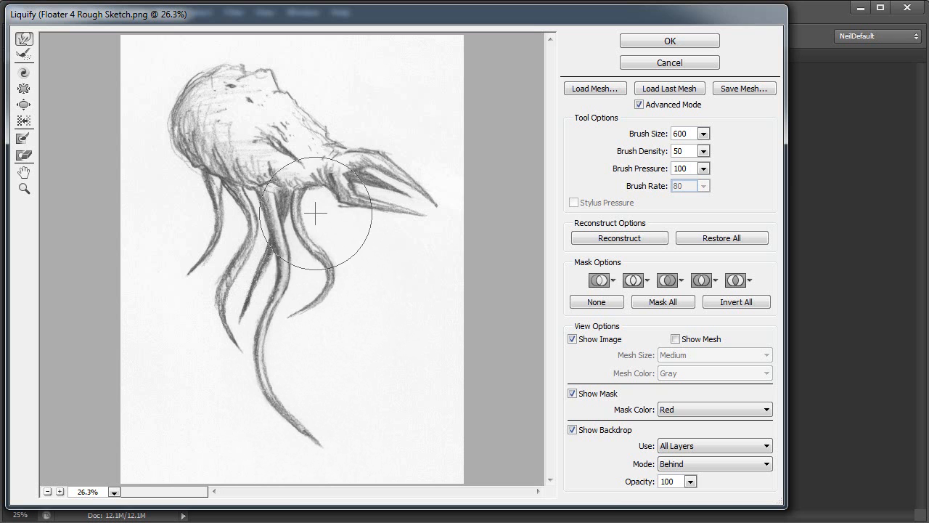
{"action": "left_click_drag", "start_coordinate": [316, 212], "coordinate": [246, 238]}
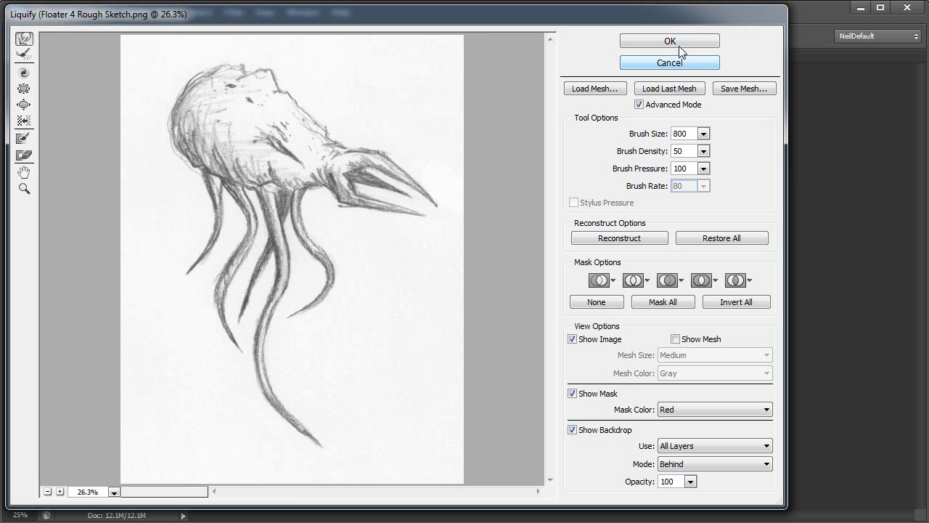
{"action": "mouse_move", "coordinate": [668, 40]}
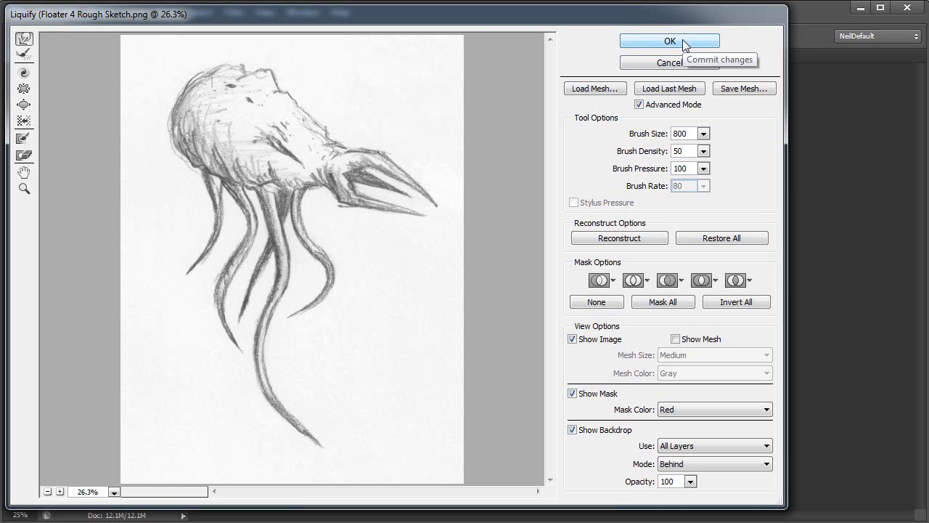
Commit the Liquify warp with OK and retouch around the tentacle roots with the Brush tool.
{"action": "left_click", "coordinate": [668, 41]}
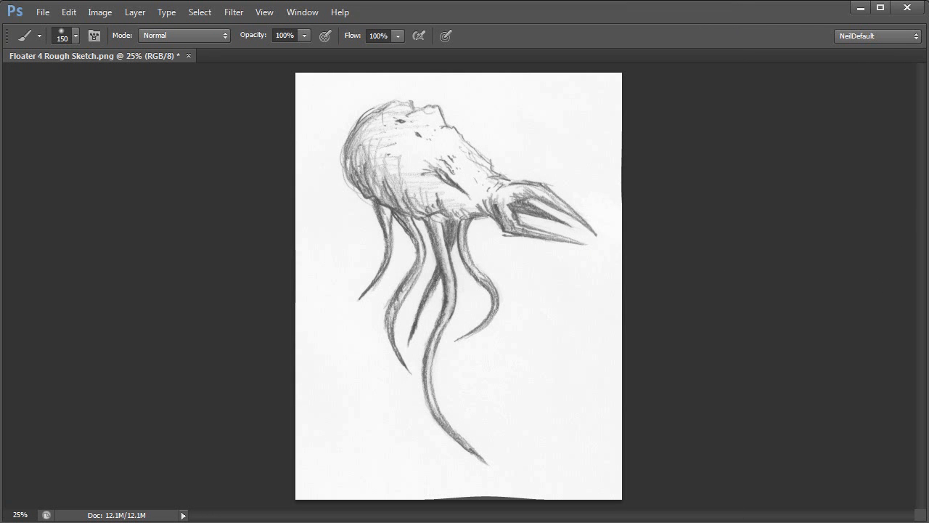
{"action": "mouse_move", "coordinate": [596, 383]}
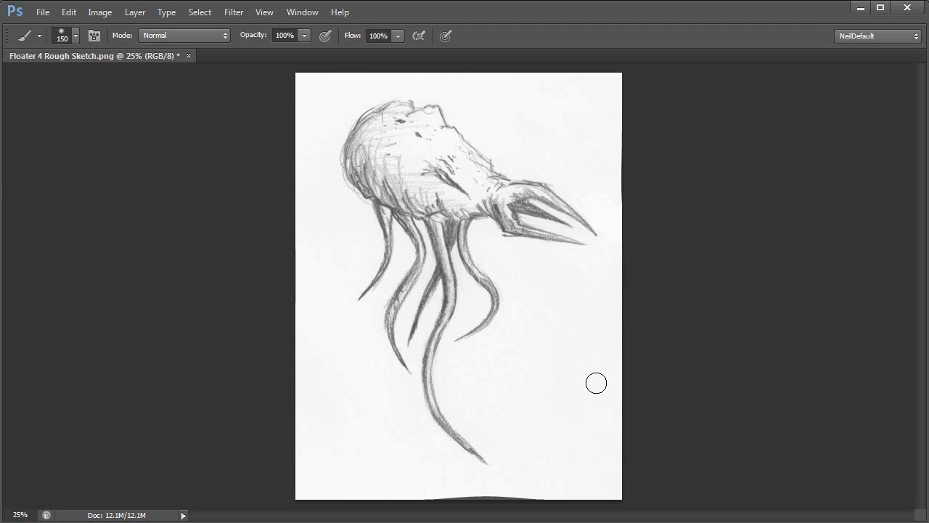
{"action": "mouse_move", "coordinate": [527, 248]}
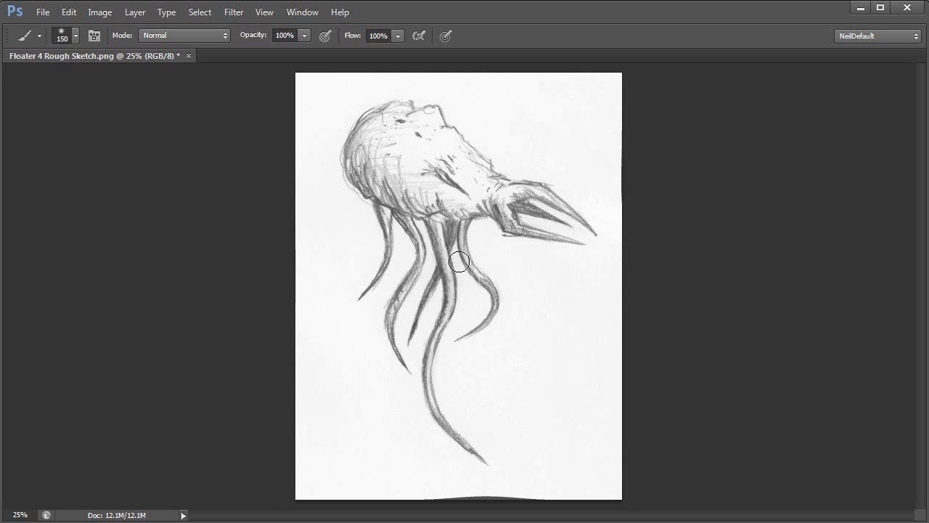
{"action": "left_click_drag", "start_coordinate": [459, 261], "coordinate": [419, 213]}
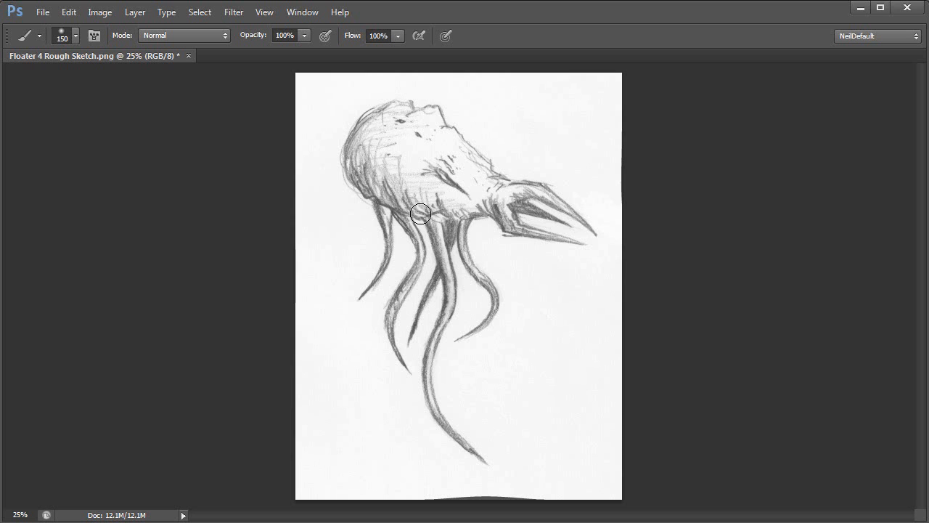
{"action": "mouse_move", "coordinate": [553, 149]}
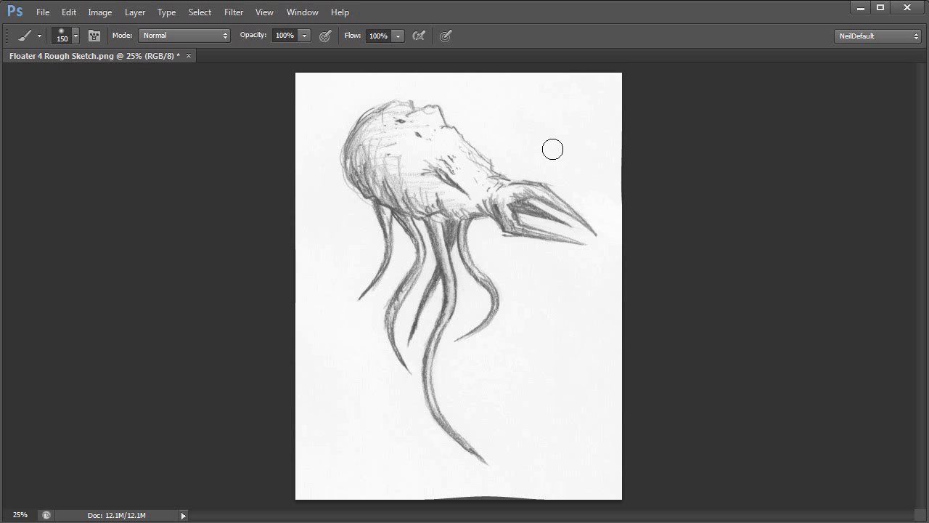
{"action": "mouse_move", "coordinate": [528, 143]}
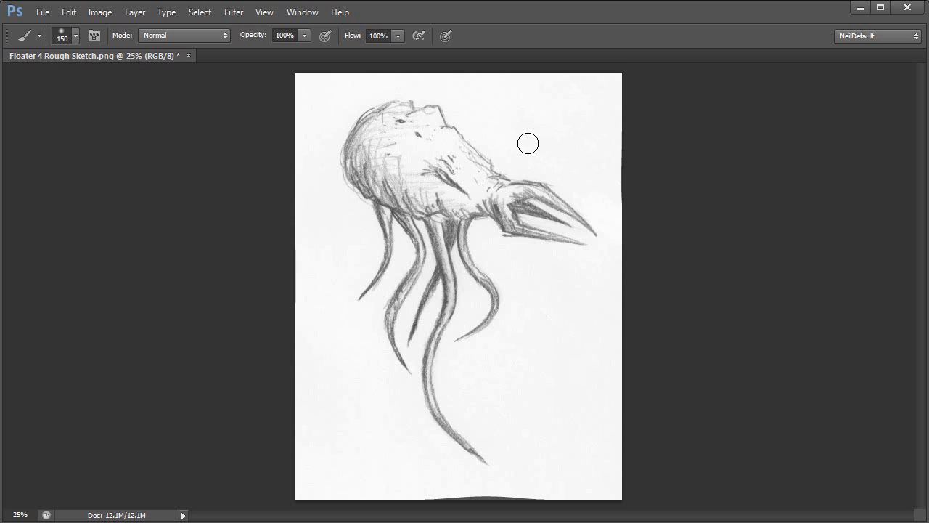